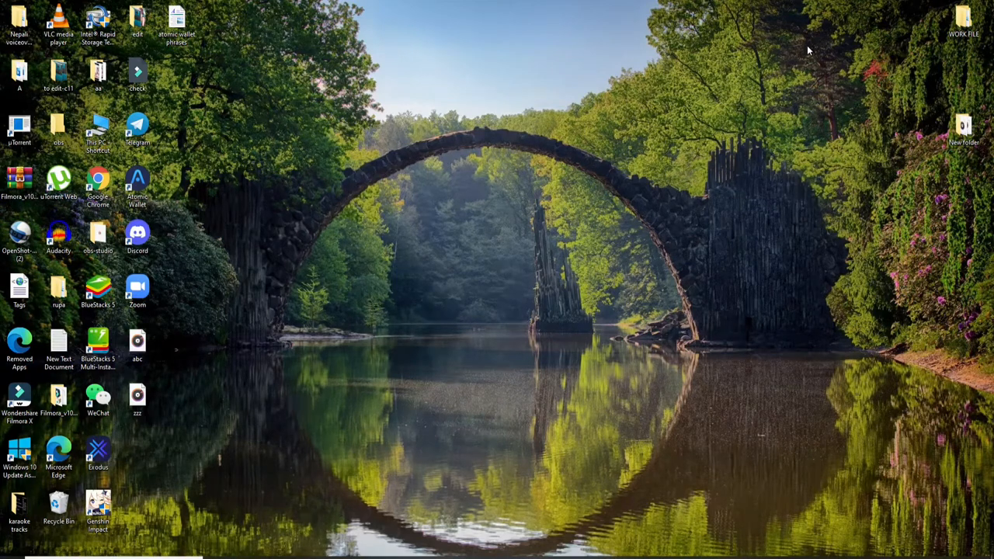
mouse_move(354, 283)
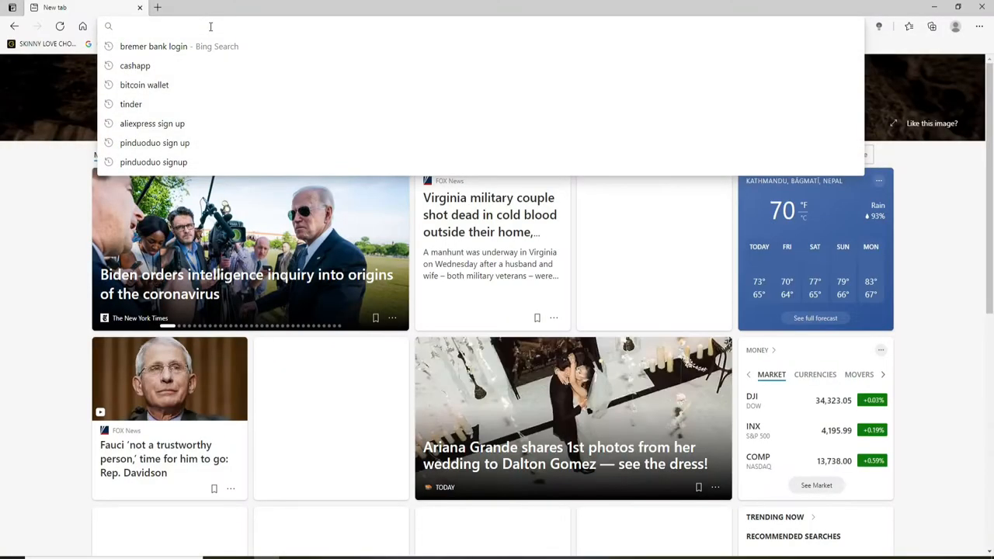
type("www.bremer.com")
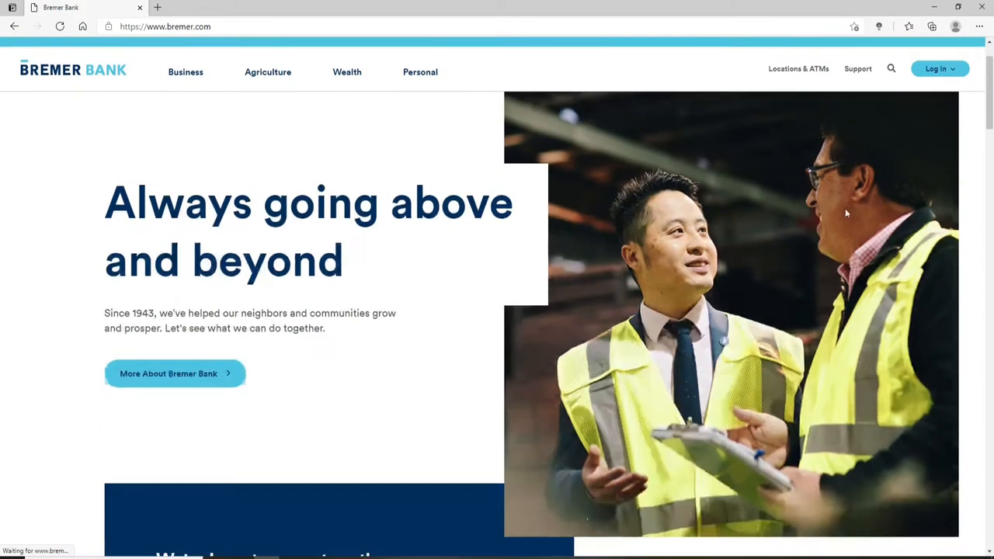
Log in with account type Personal Banking and online system Online Banking.
left_click(939, 69)
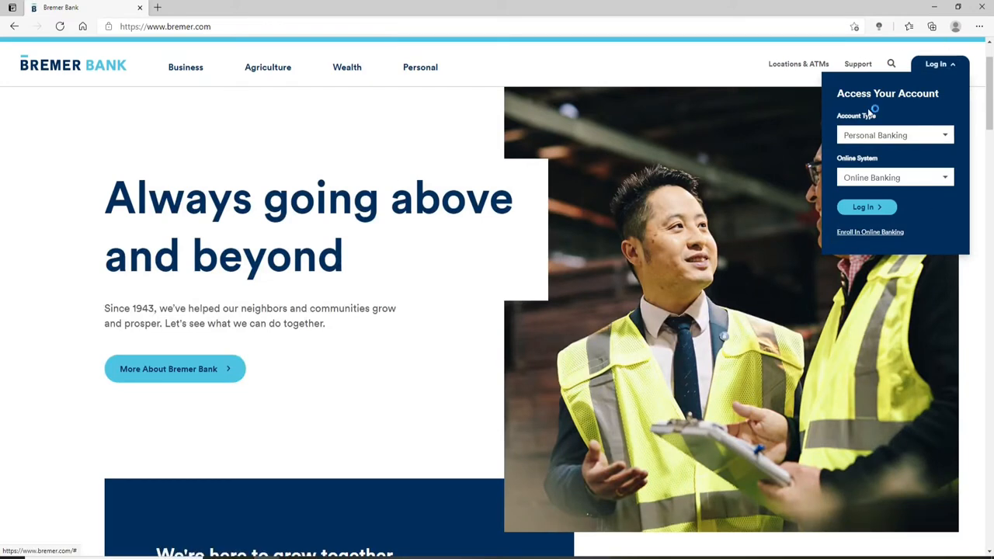
left_click(893, 134)
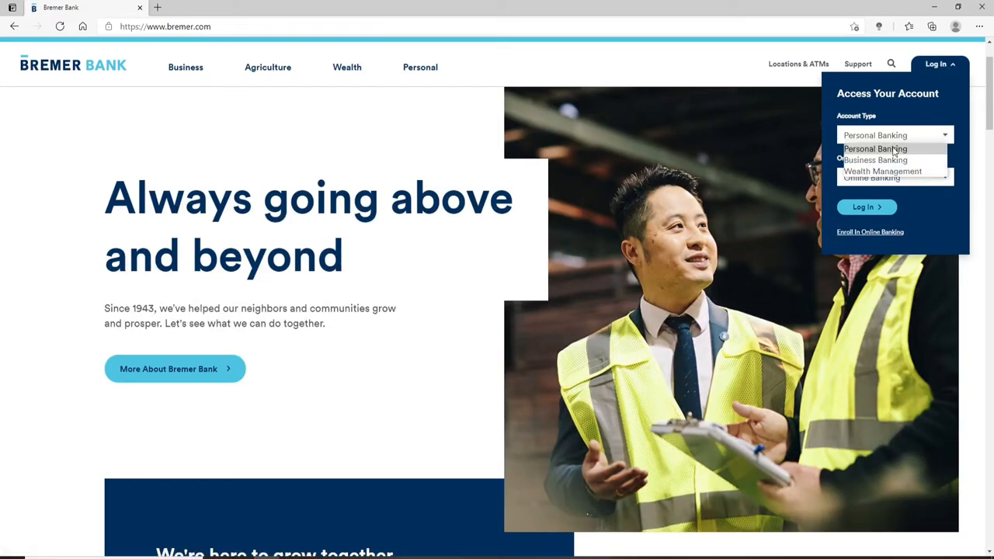
left_click(876, 148)
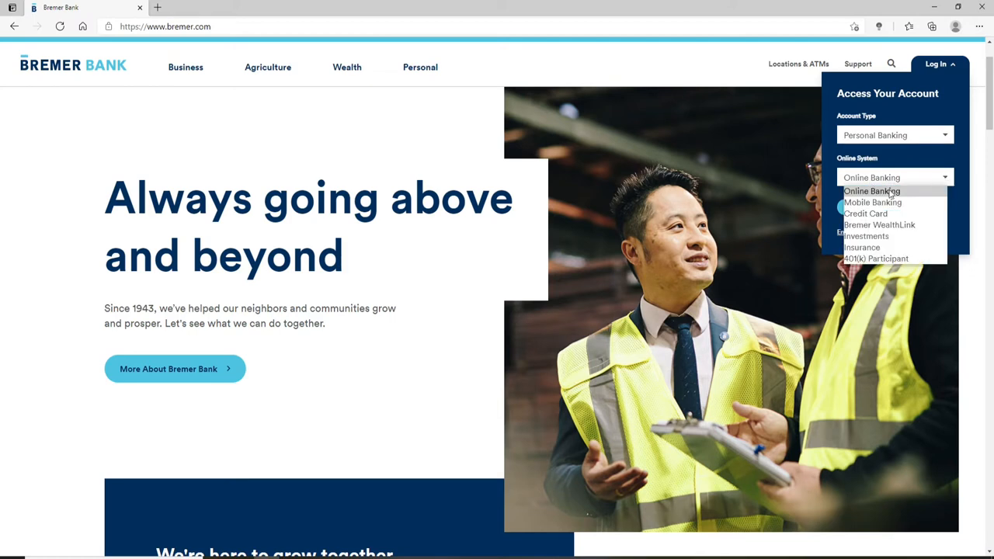
left_click(871, 191)
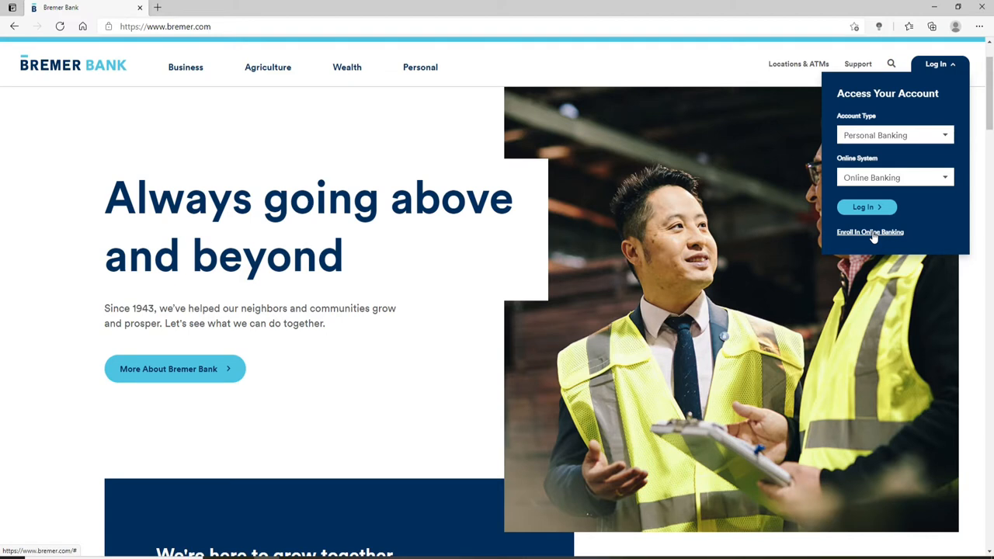
mouse_move(925, 121)
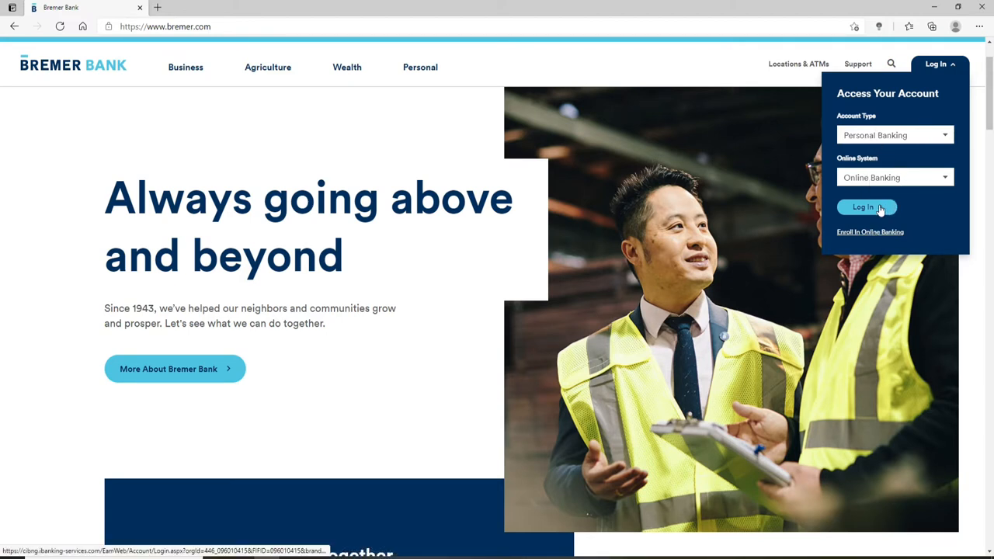
left_click(866, 207)
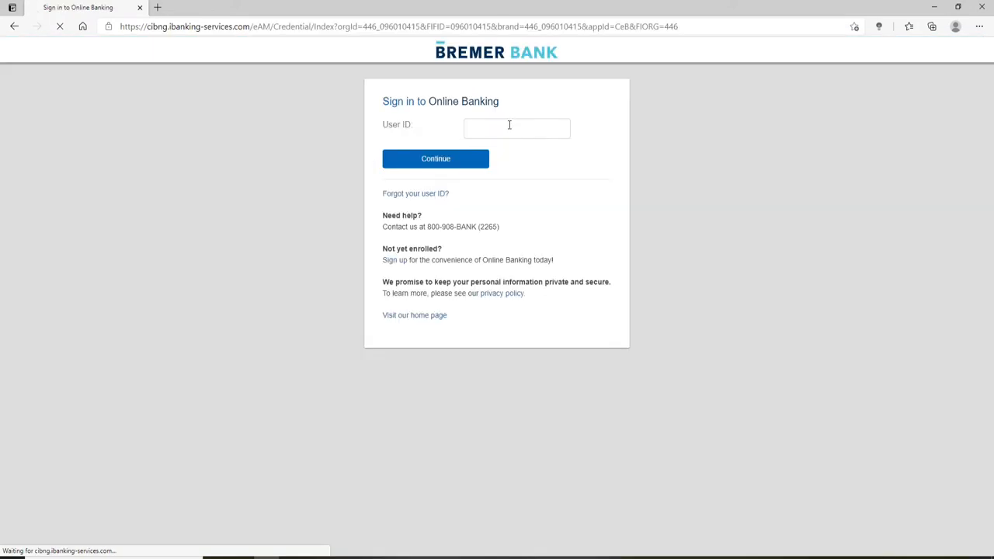
left_click(517, 127)
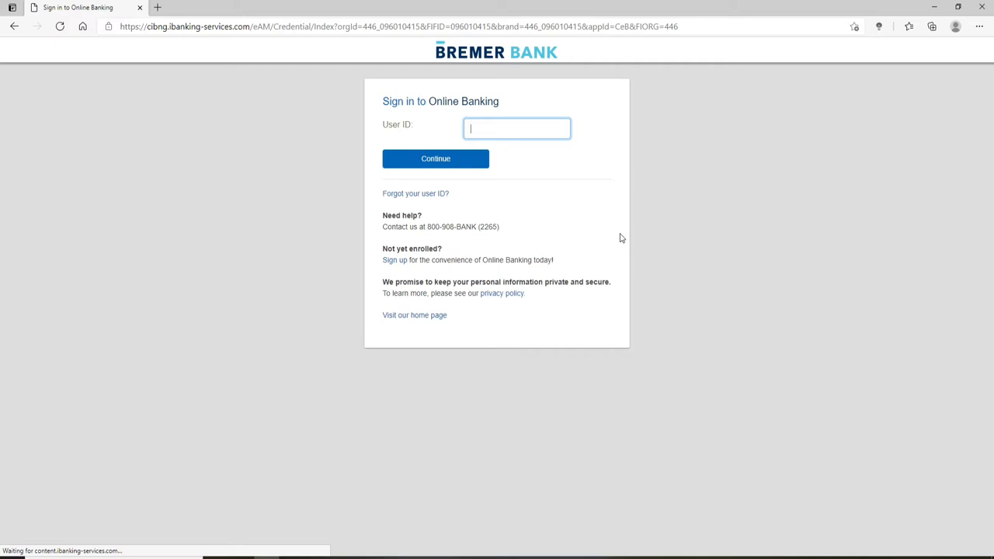
type("rupadulal123")
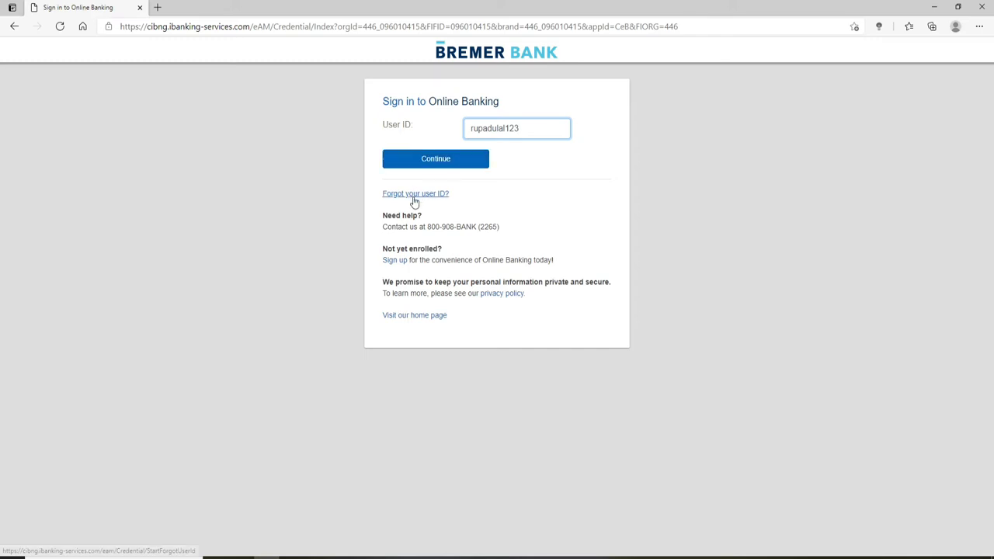
mouse_move(423, 201)
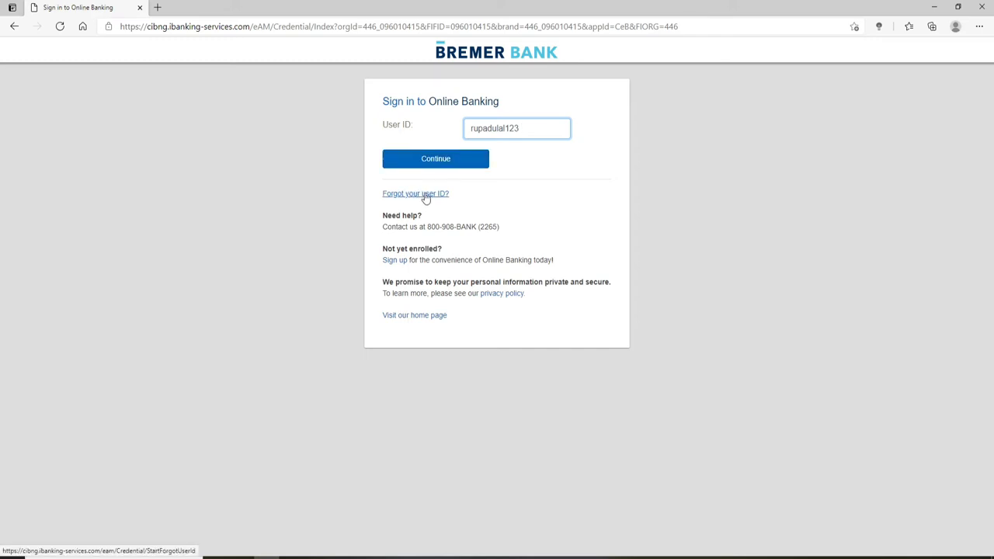
left_click(435, 159)
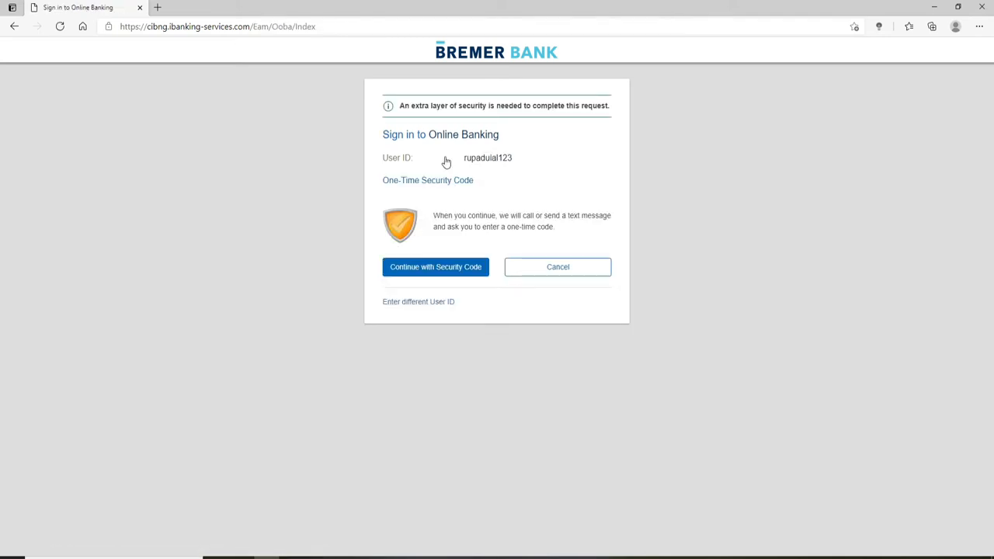
mouse_move(504, 193)
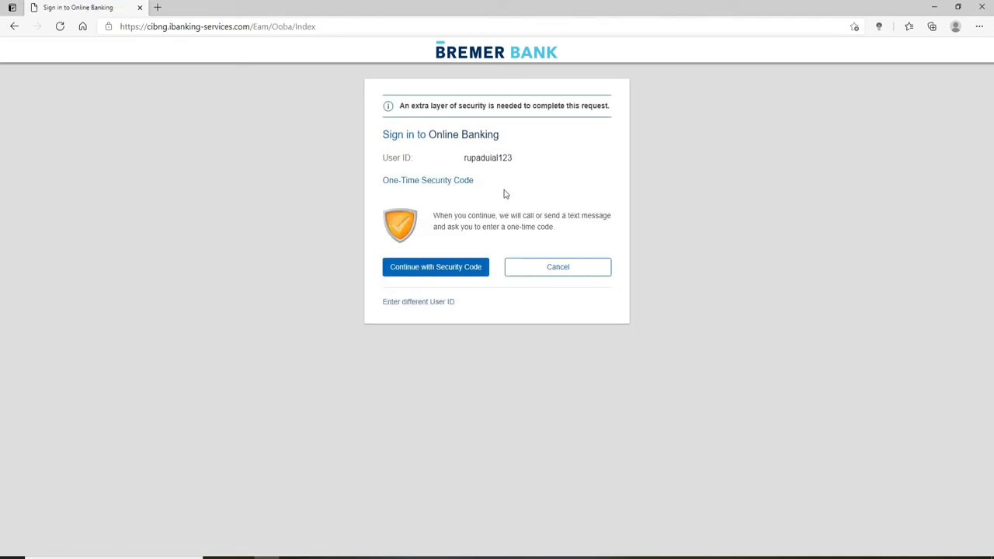
left_click(435, 266)
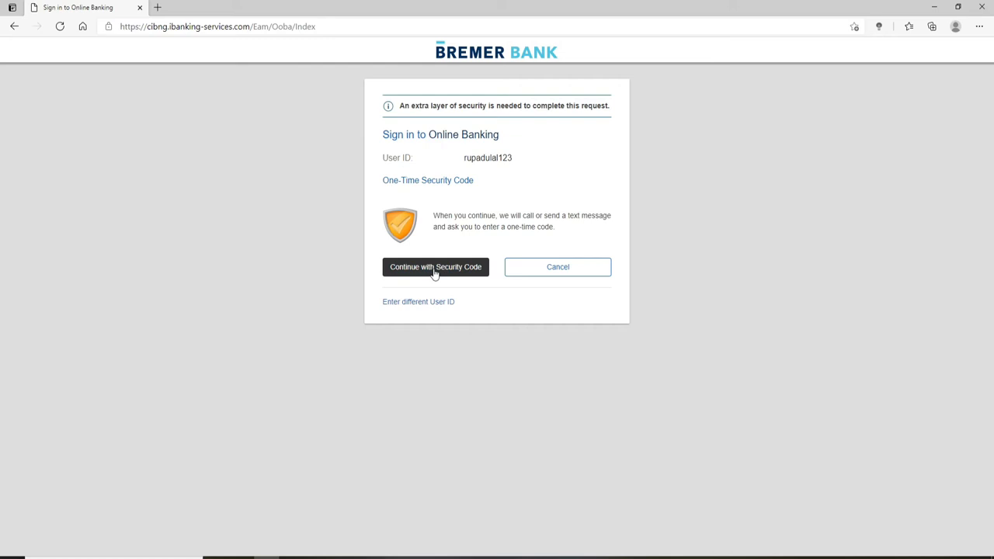
left_click(436, 266)
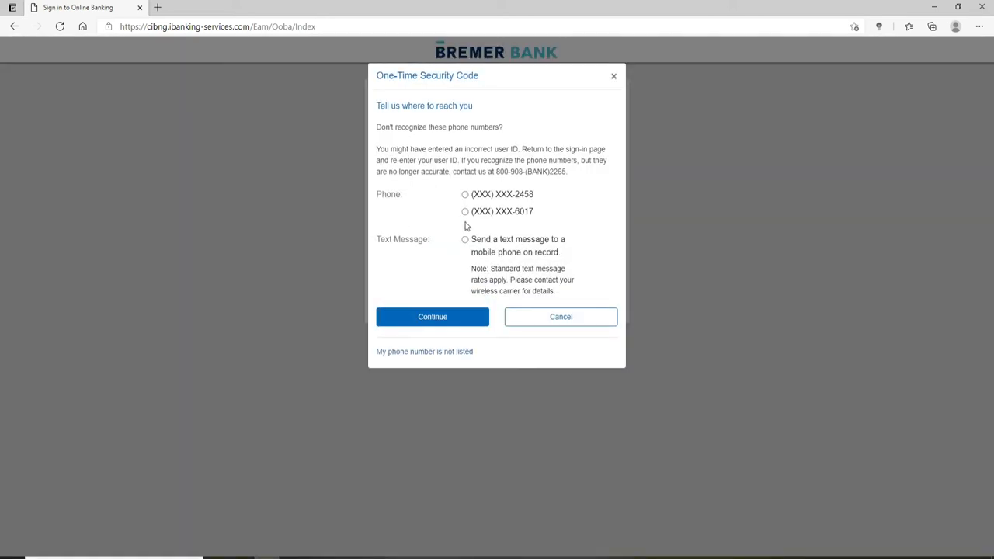
Choose text message delivery to the phone ending 2458, then open the country/region list.
left_click(466, 194)
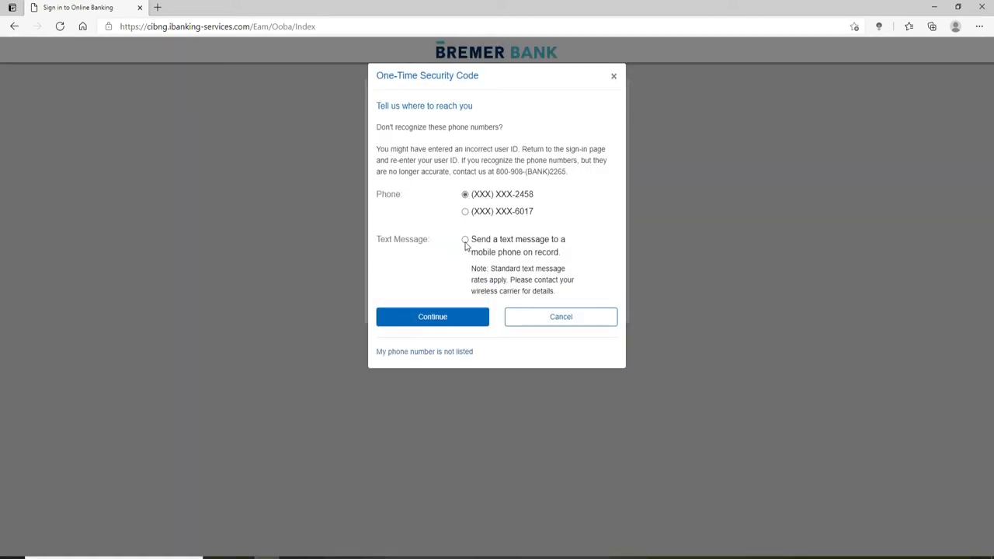
left_click(466, 239)
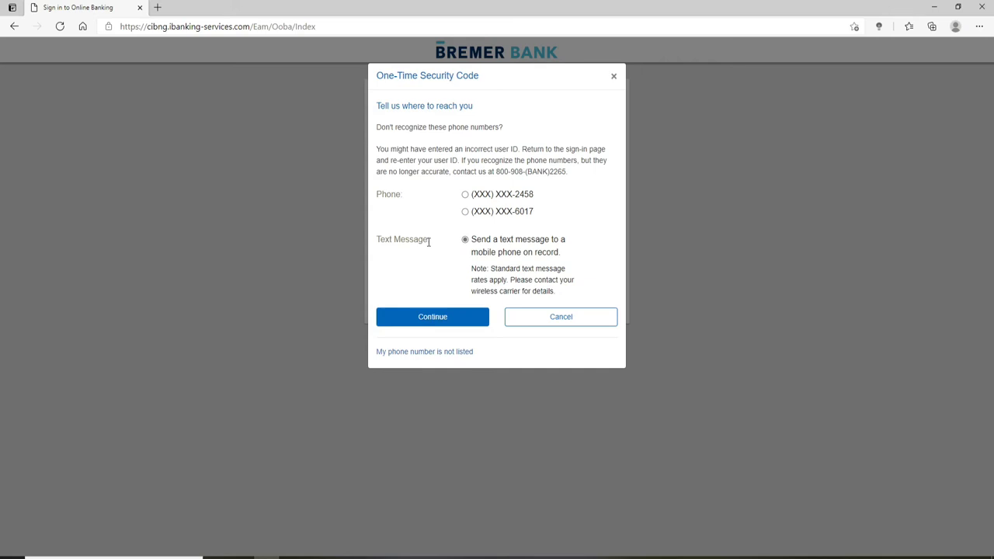
left_click(432, 317)
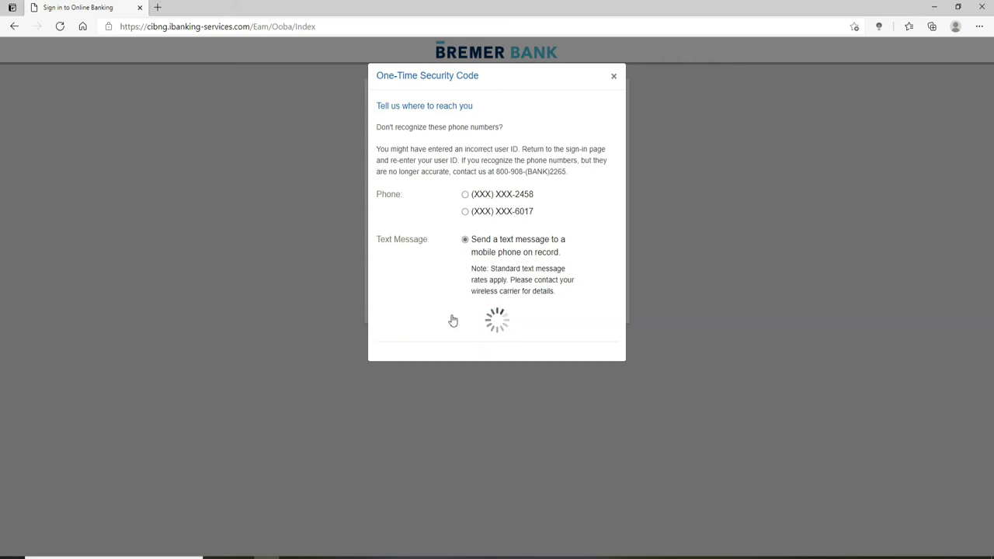
left_click(539, 198)
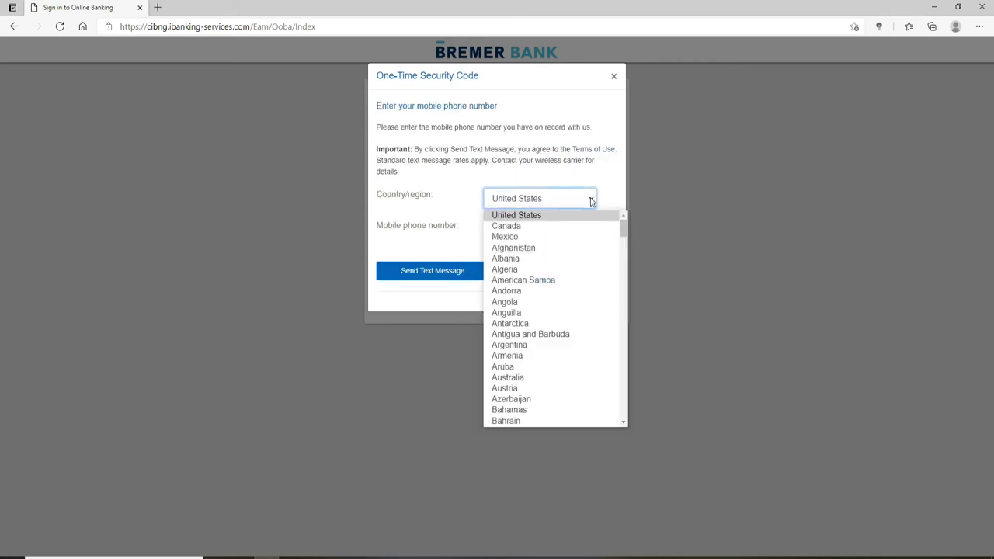
left_click(516, 215)
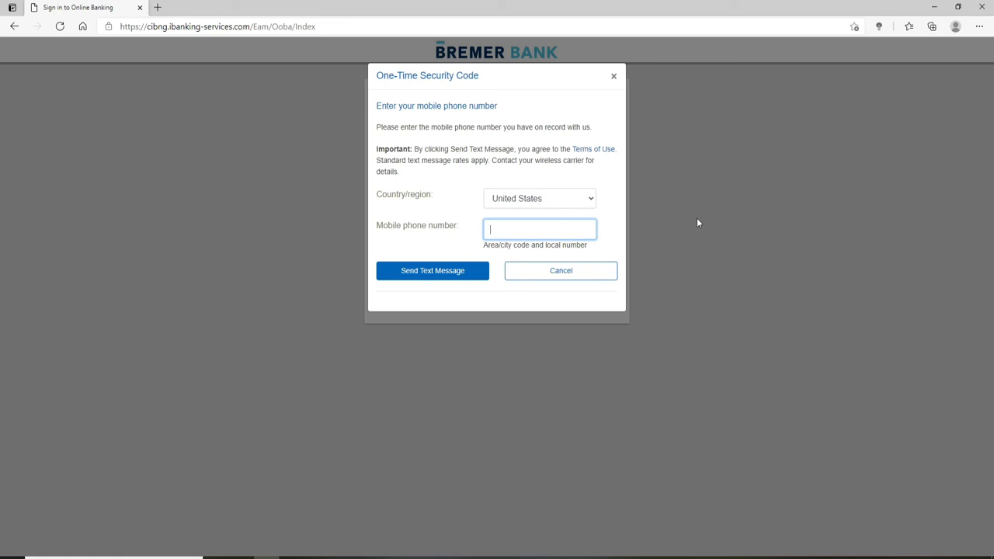
mouse_move(427, 257)
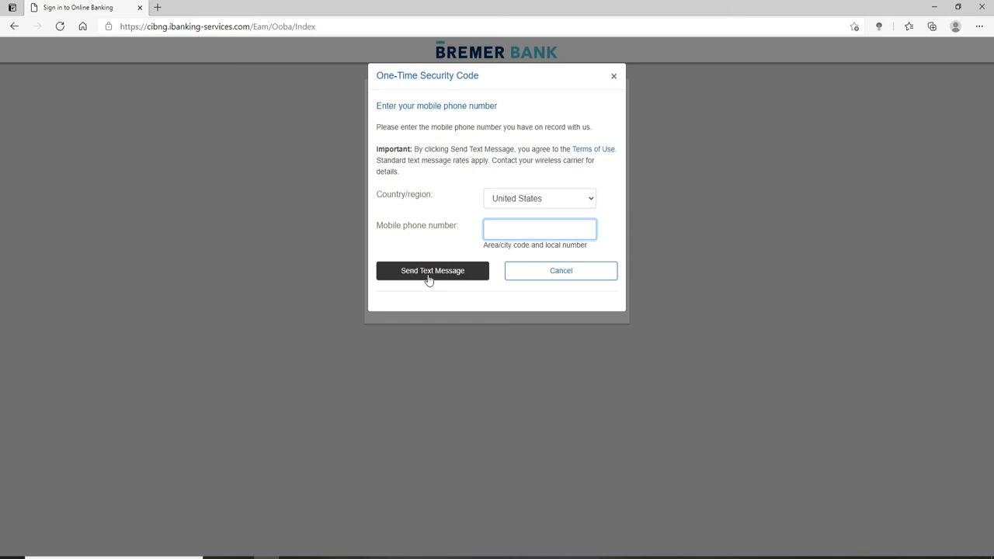
left_click(540, 229)
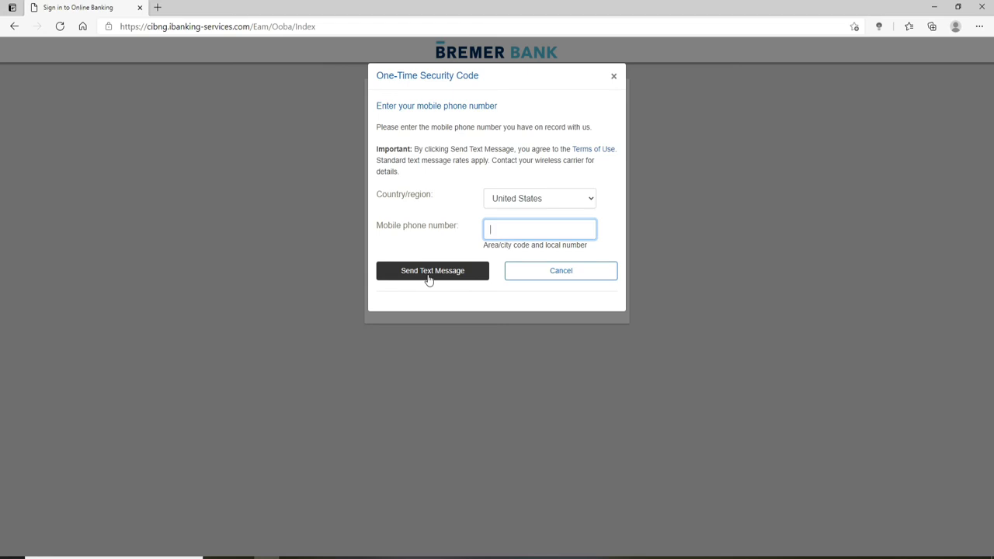